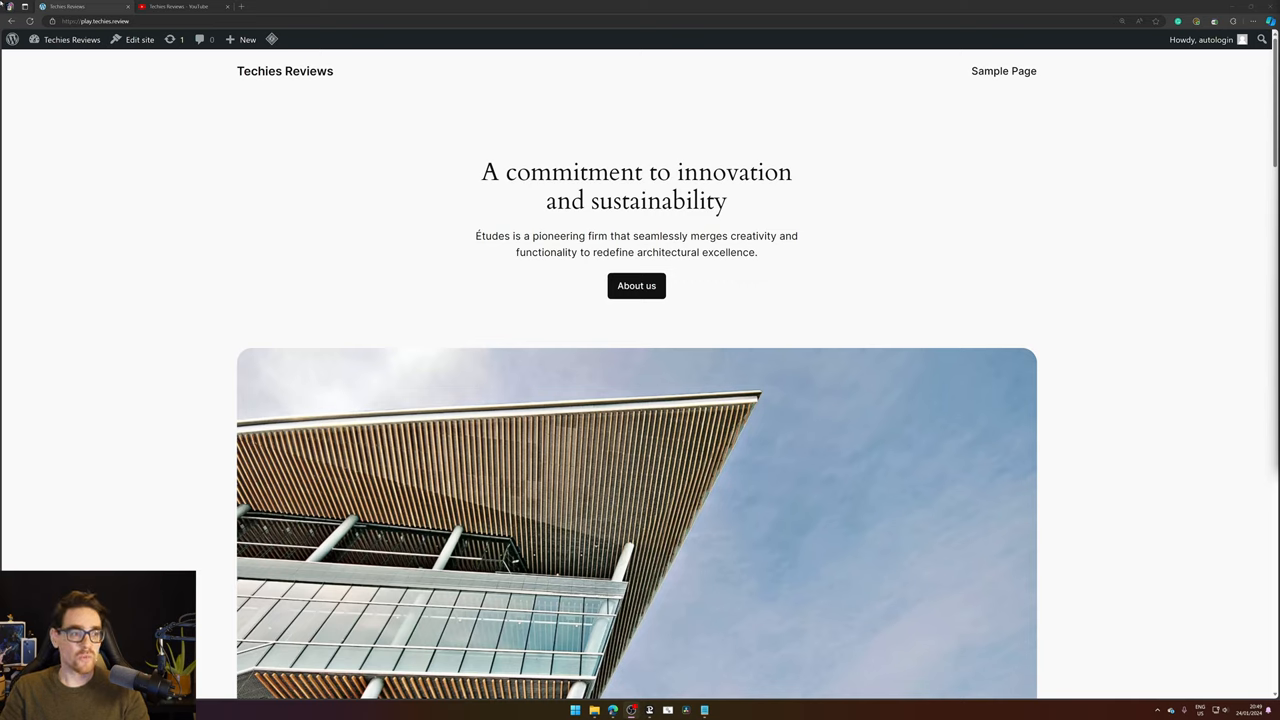
mouse_move(418, 131)
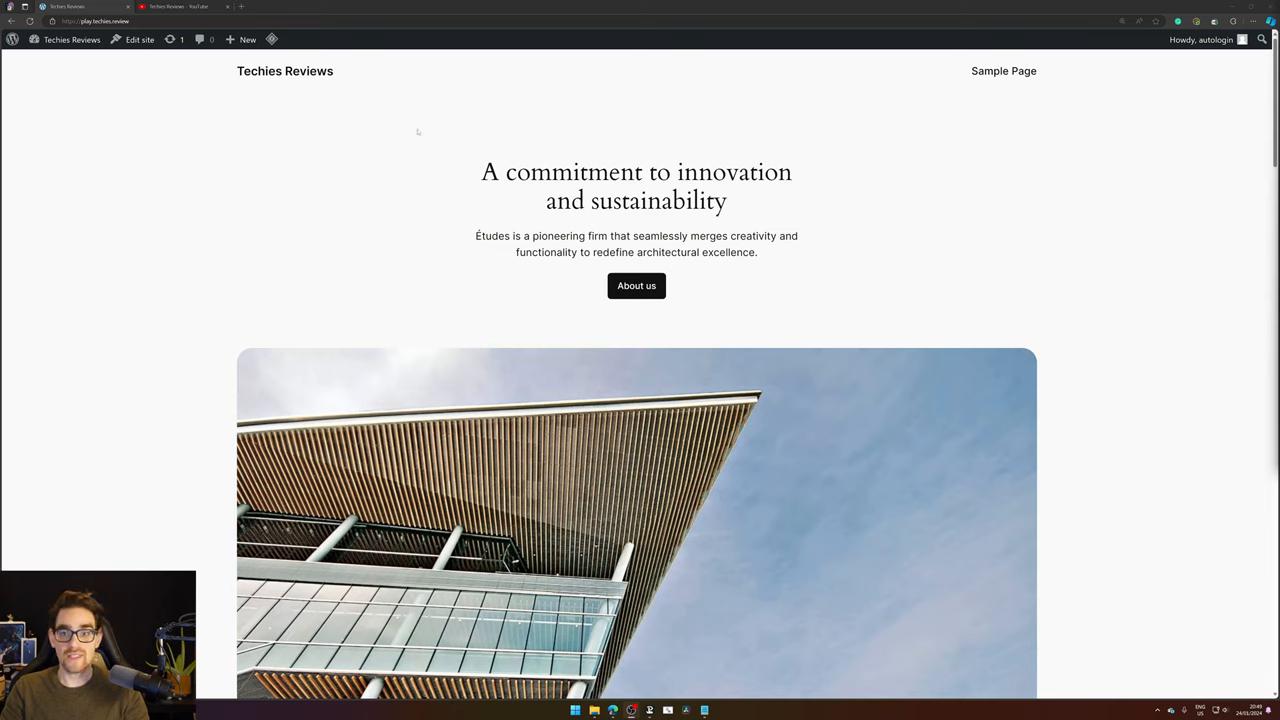
- From the admin dashboard, go to Appearance > Themes to search for 'greenshift'
left_click(71, 39)
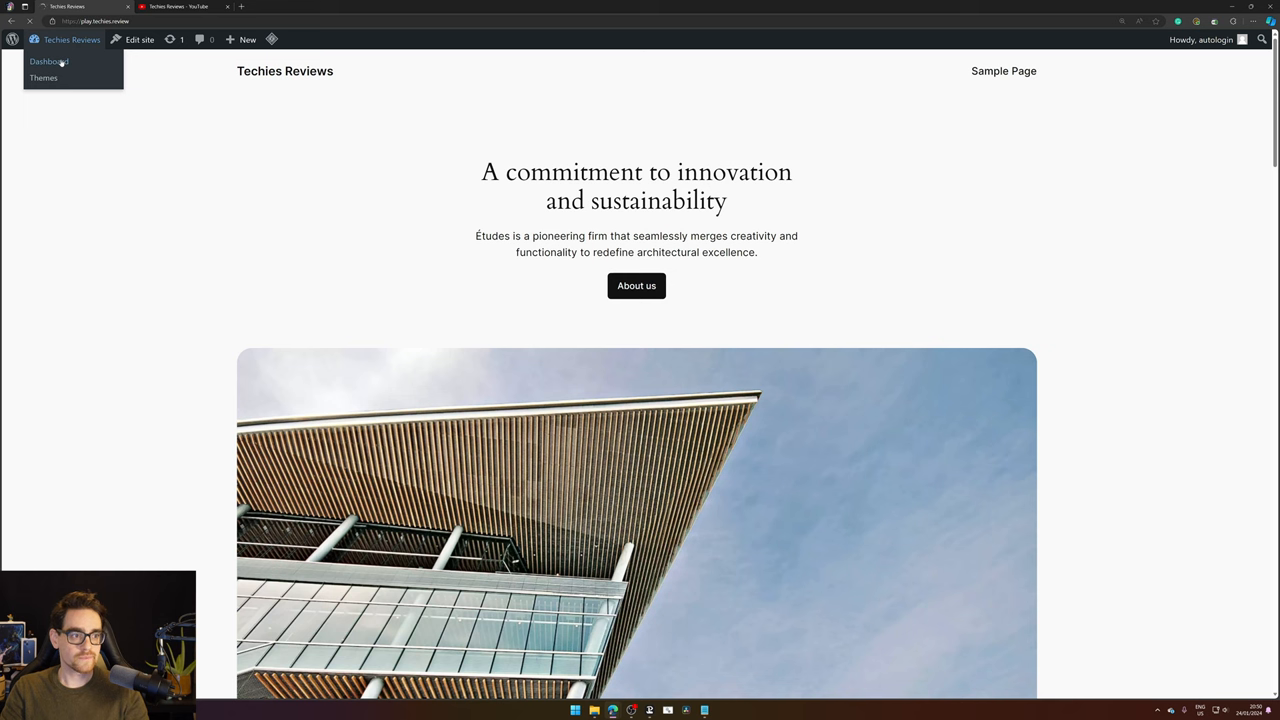
left_click(48, 61)
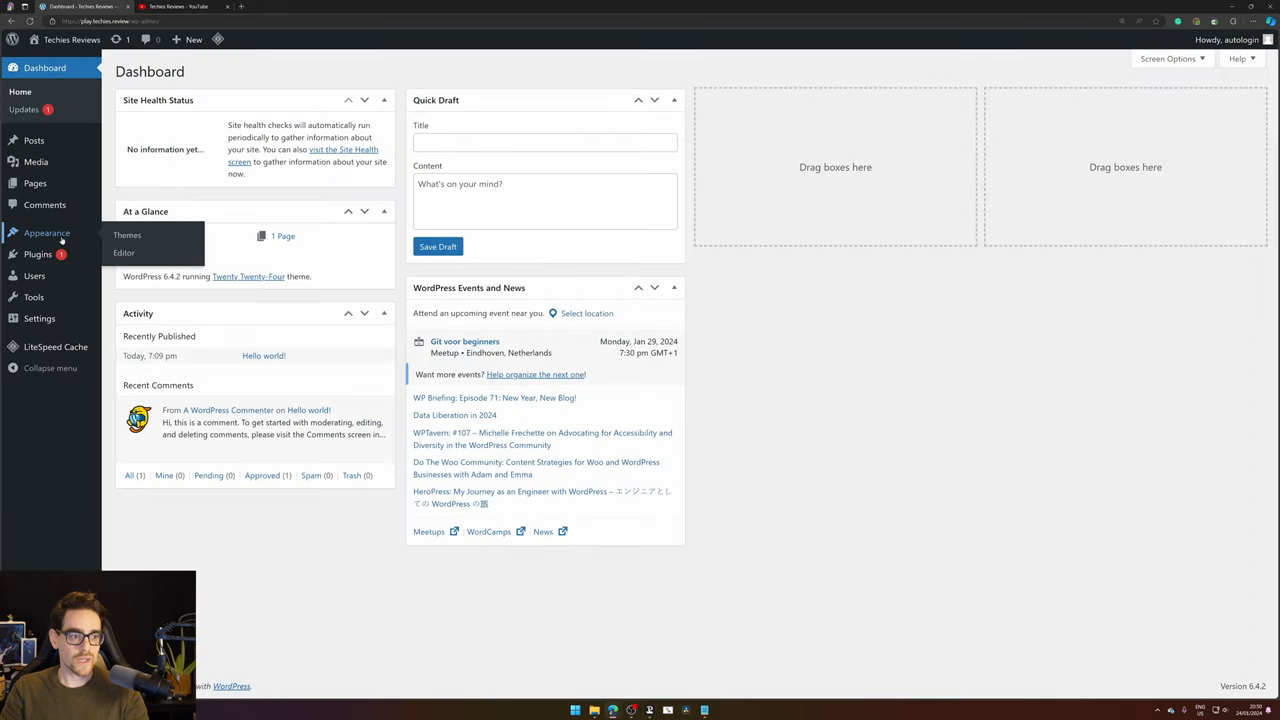
left_click(127, 234)
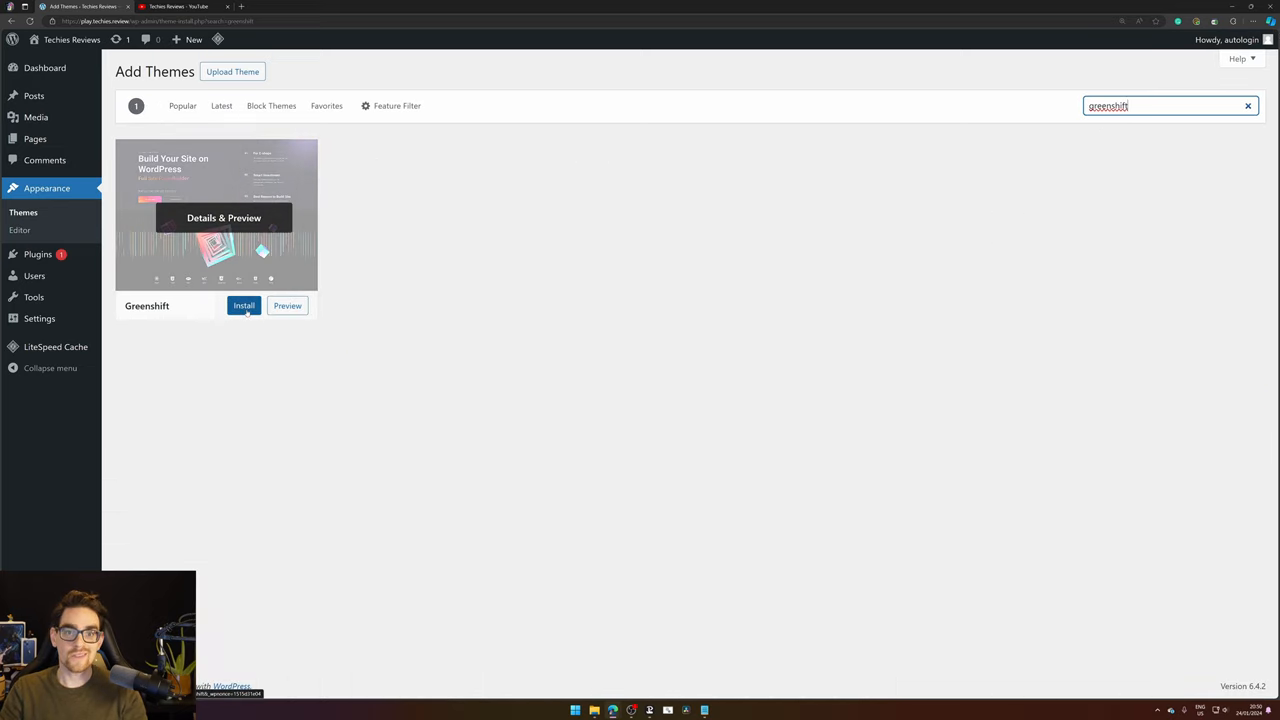
- Install the Greenshift theme from its card, then activate it
left_click(244, 305)
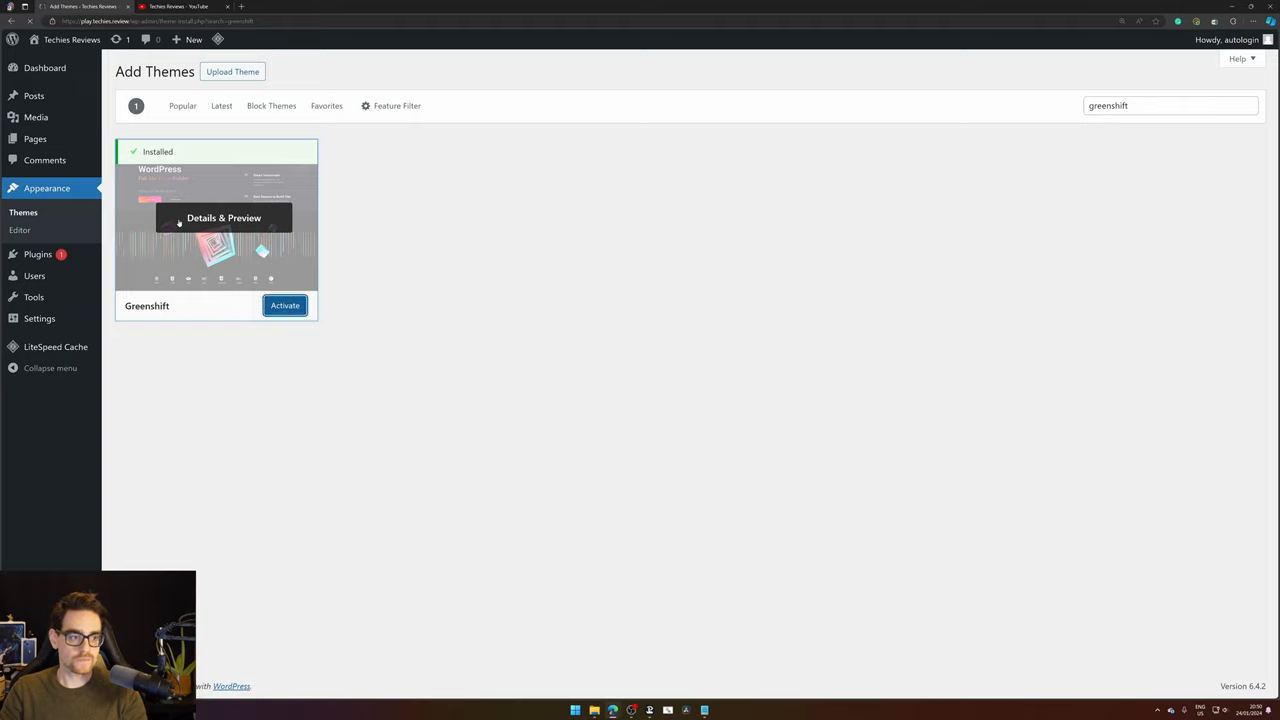
left_click(284, 305)
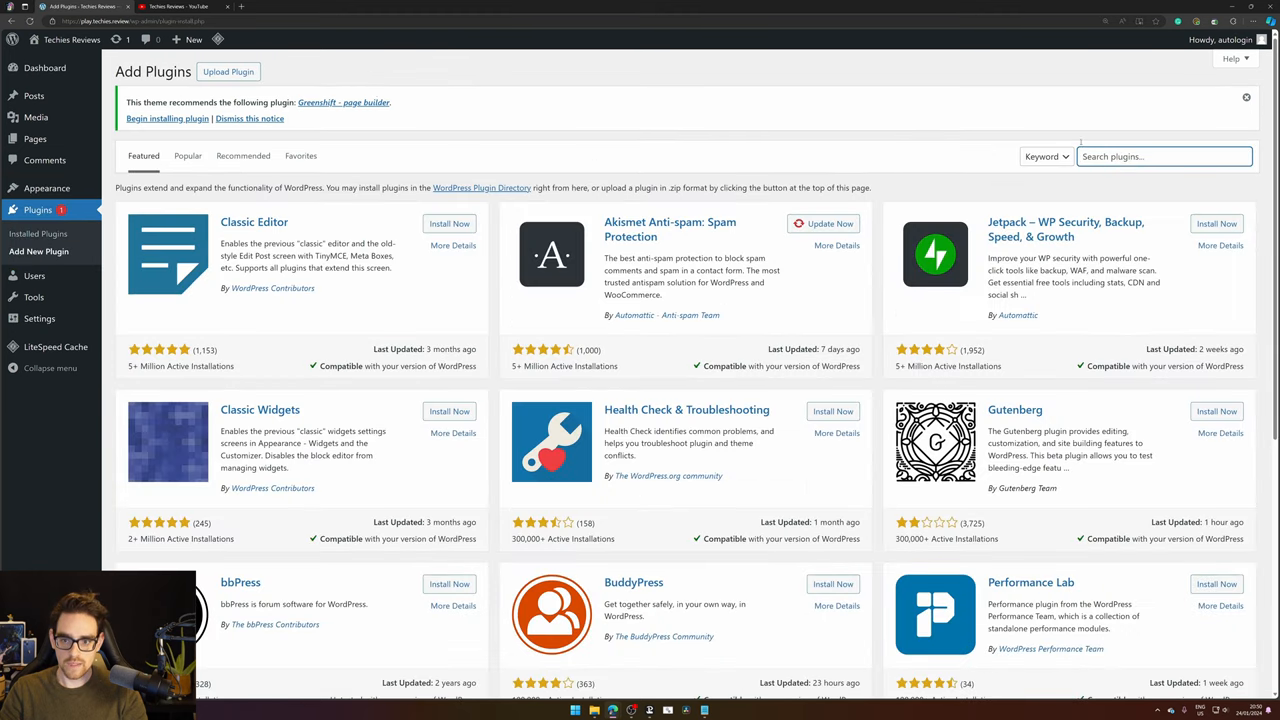
- Search Add New Plugin for 'greenshift'
type("green")
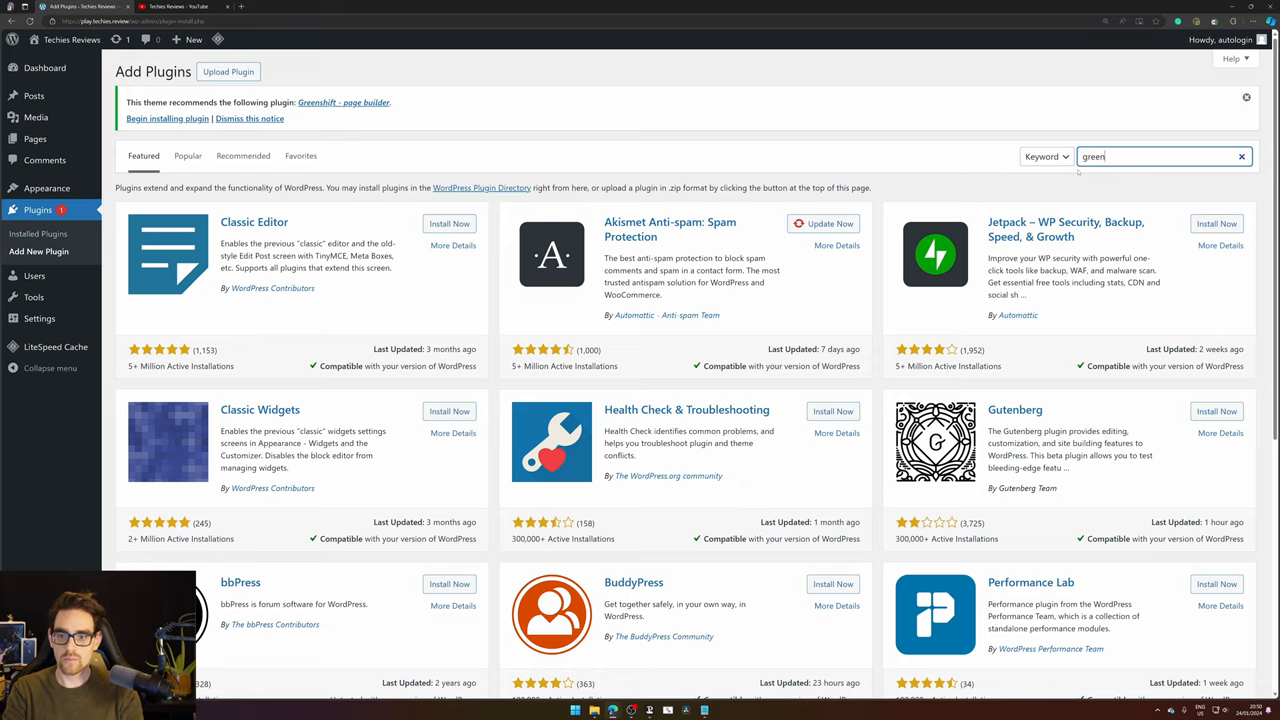
type("shift")
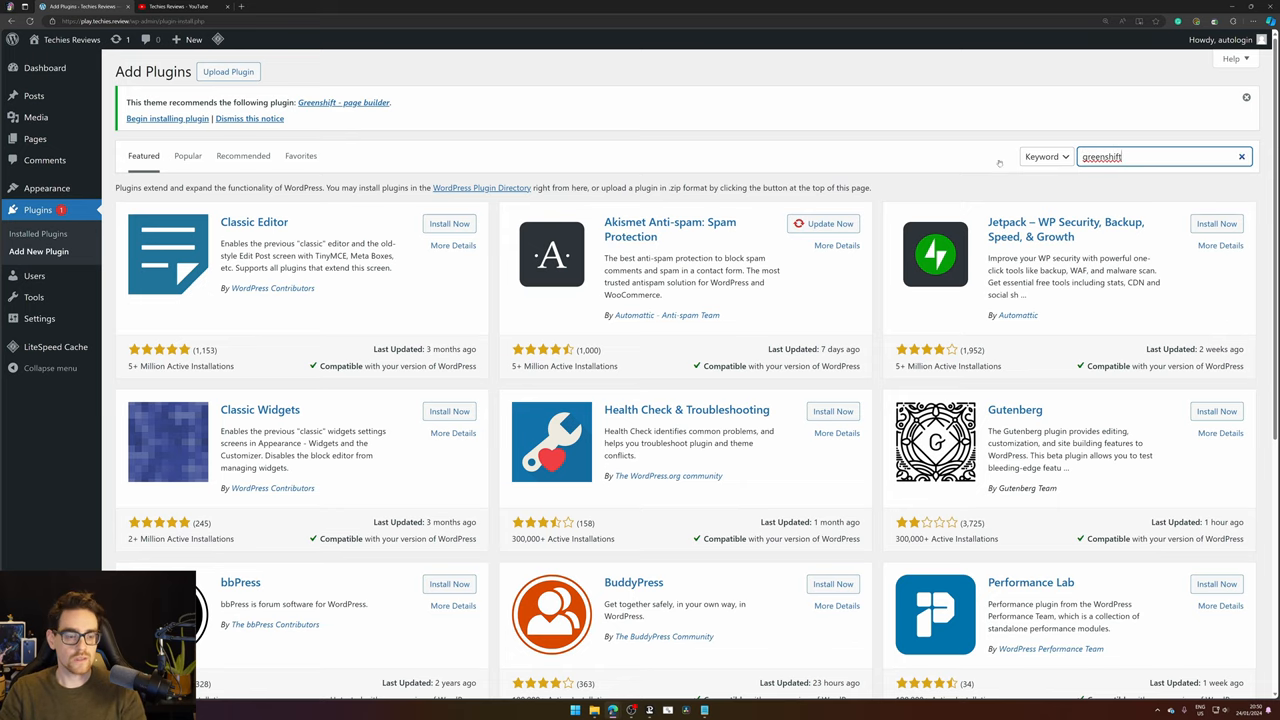
key("Return")
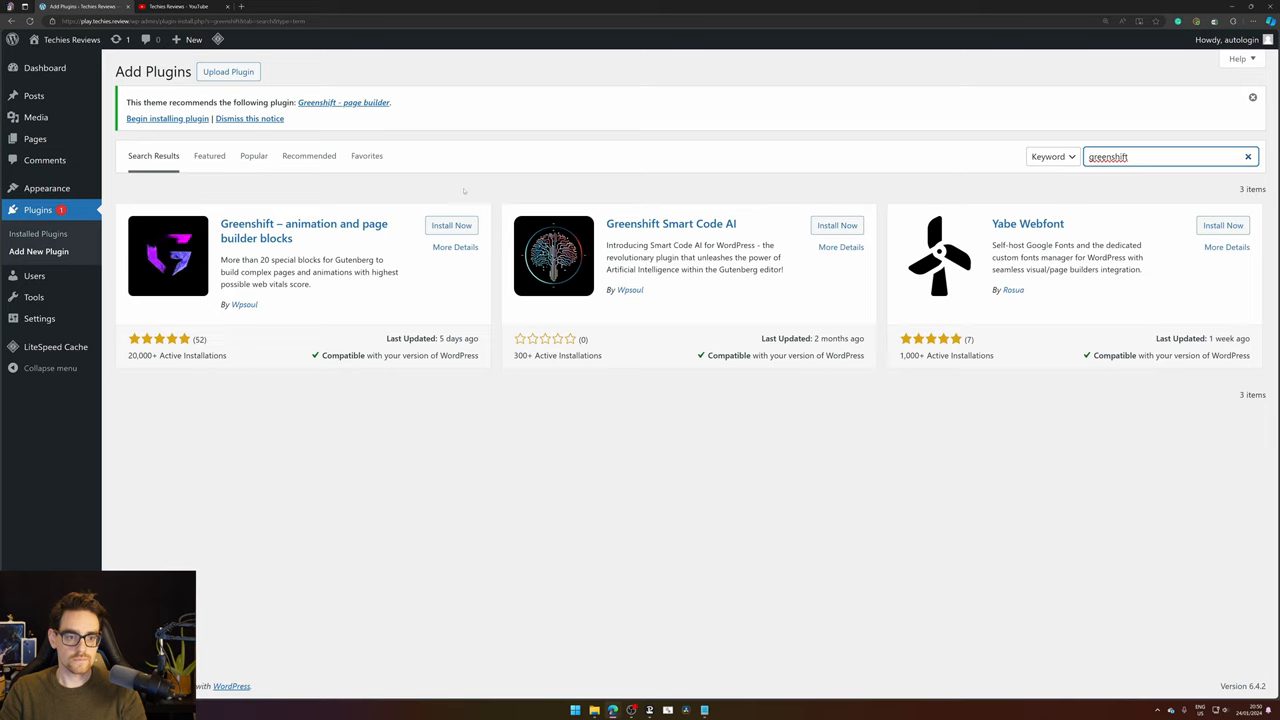
- Install and activate 'Greenshift – animation and page builder blocks'
left_click(451, 225)
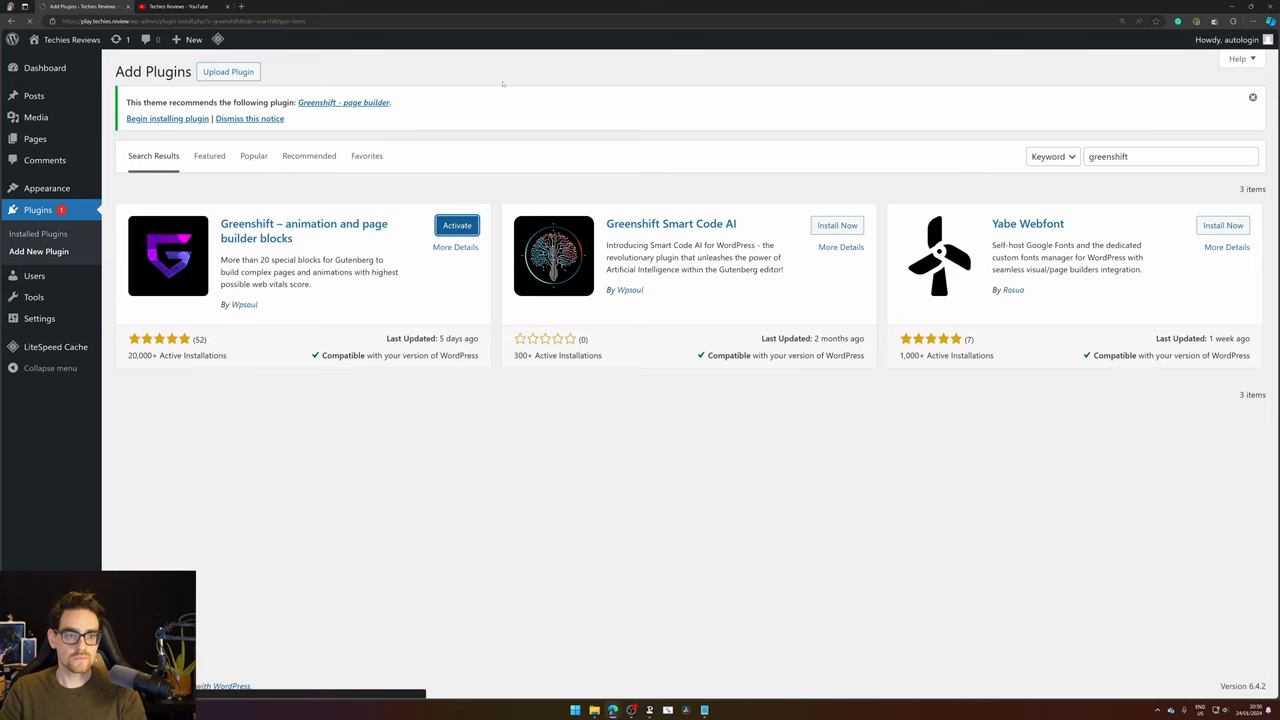
left_click(456, 225)
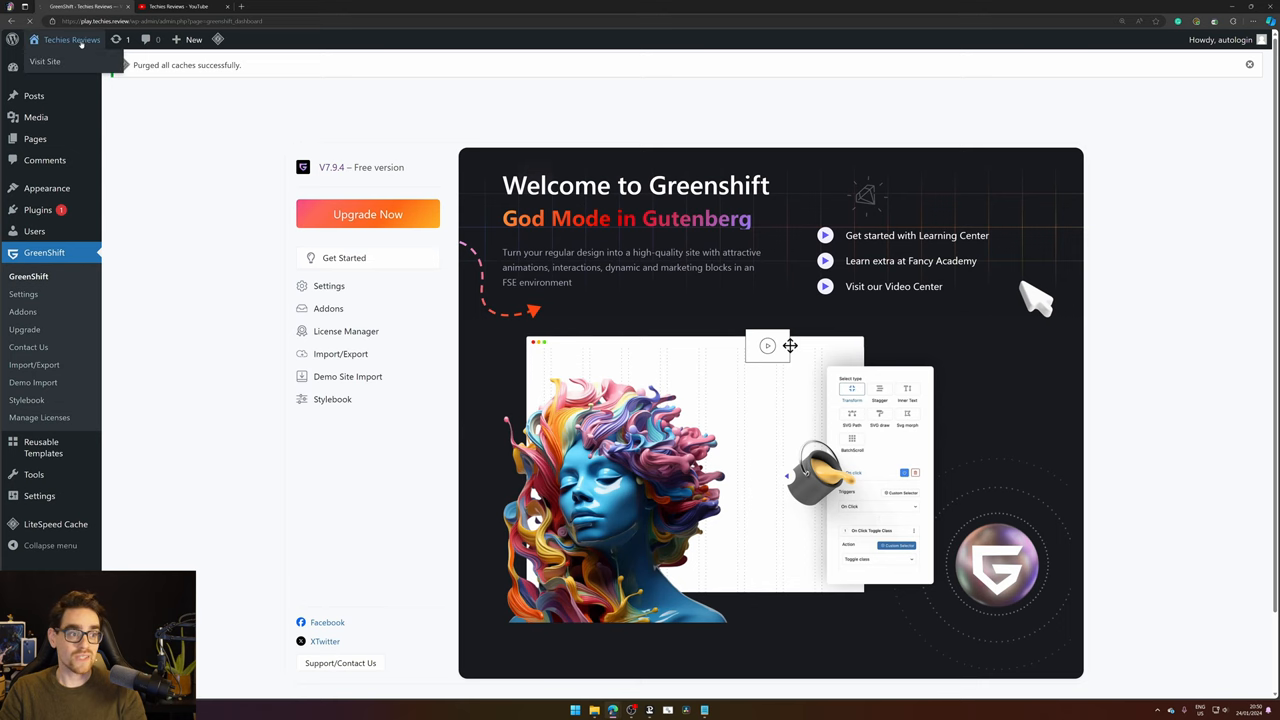
- Visit the site and scroll through the hero, feature cards and testimonials
left_click(44, 61)
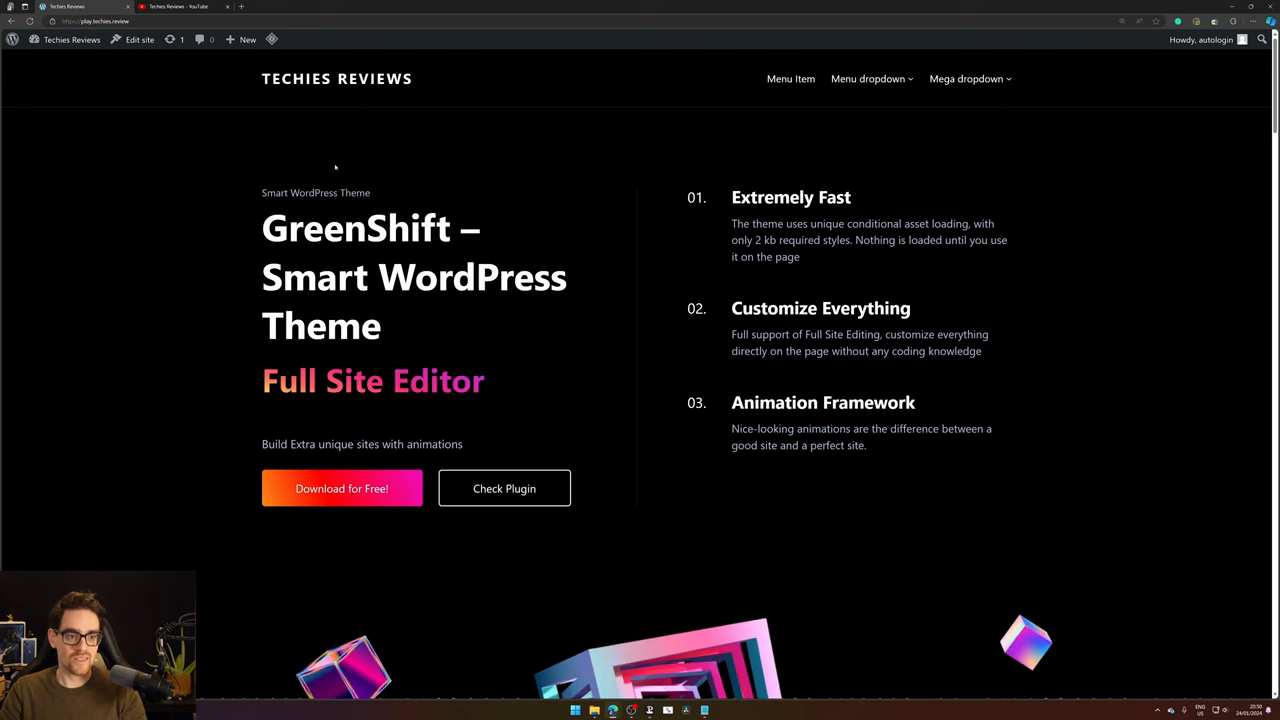
scroll("down", 3)
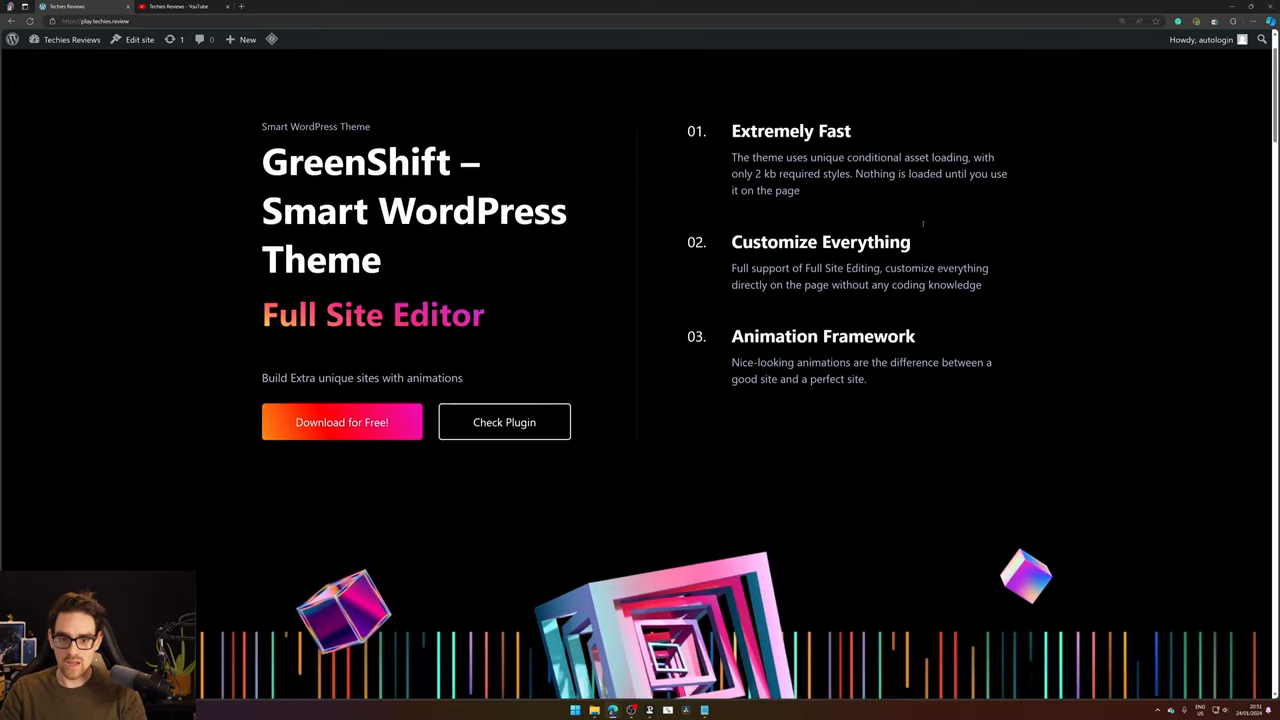
scroll("down", 3)
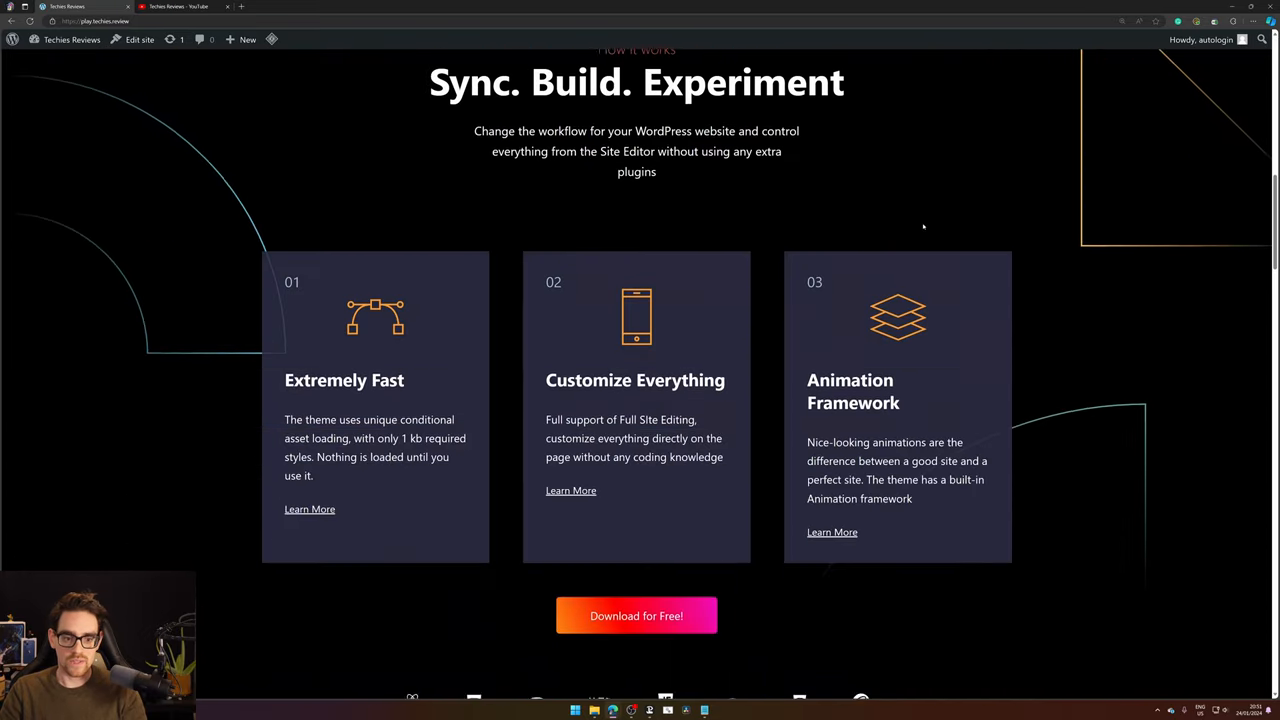
scroll("down", 3)
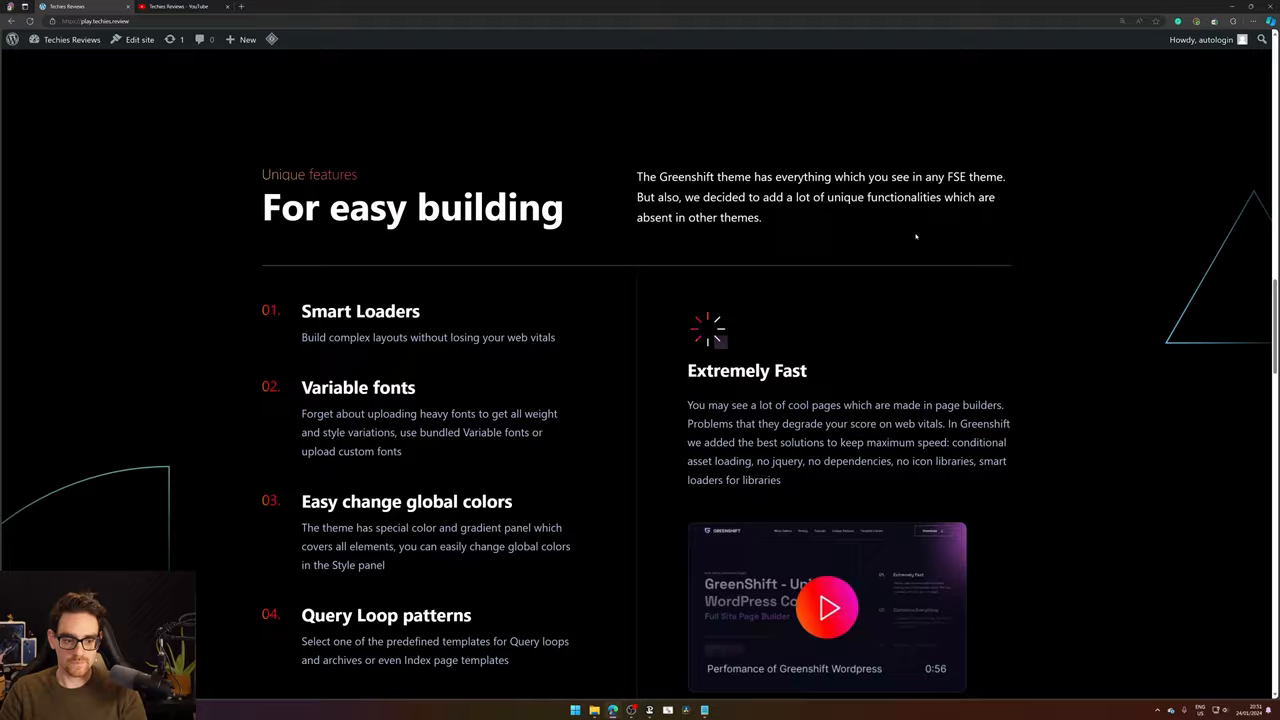
scroll("down", 3)
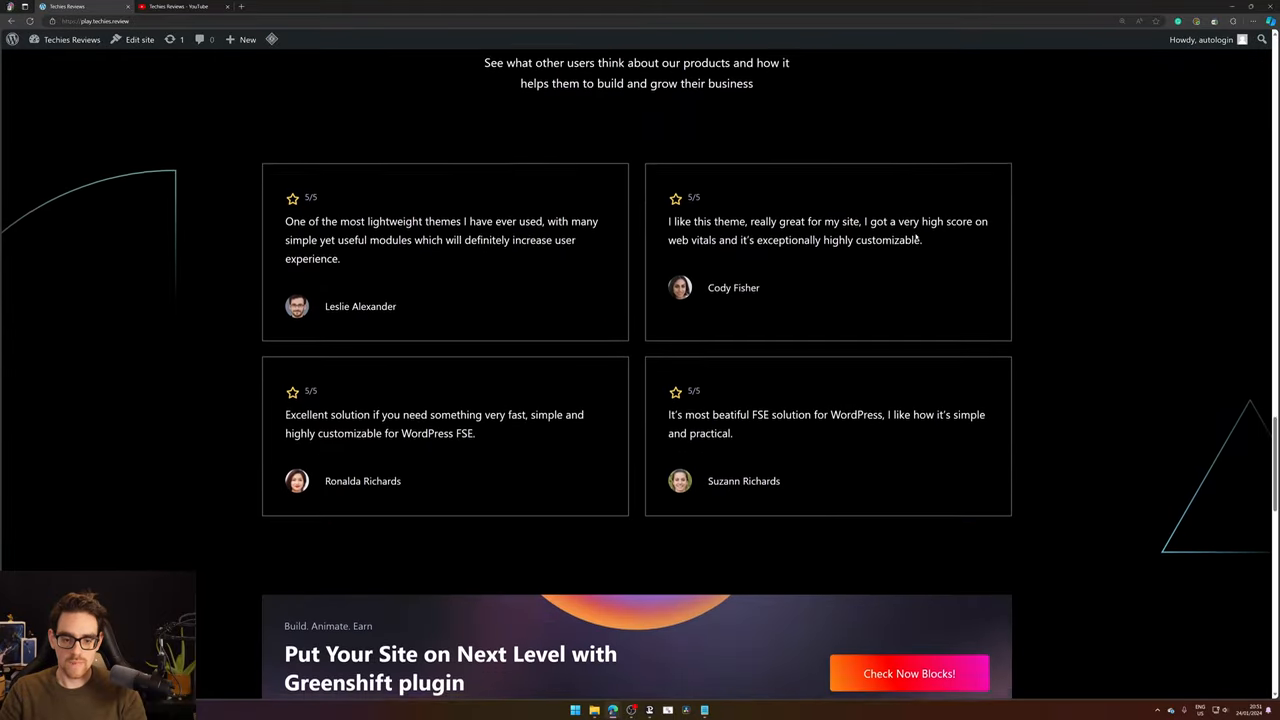
scroll("down", 3)
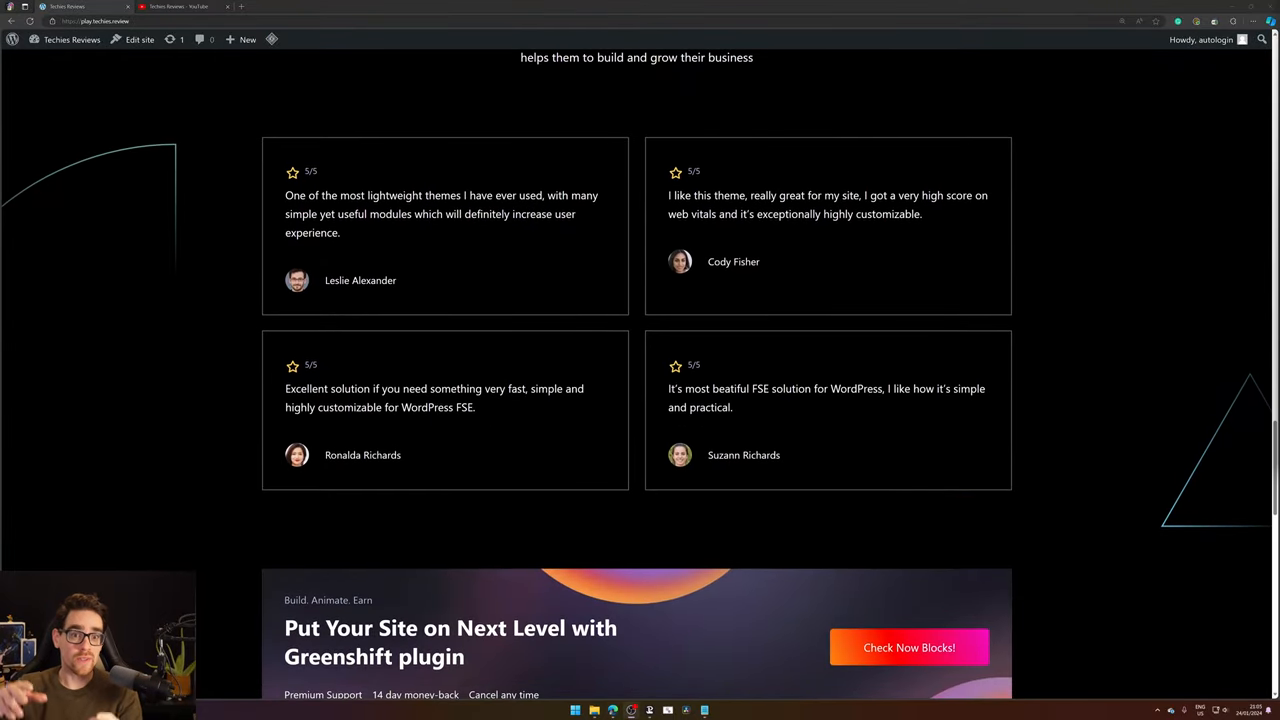